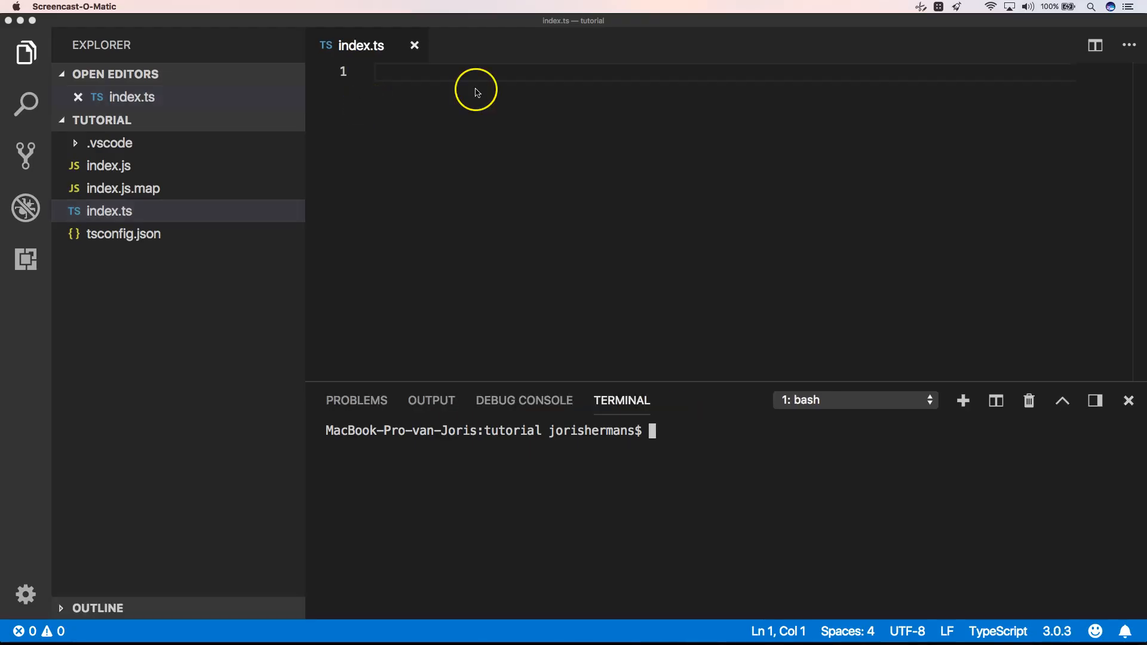
{"action": "mouse_move", "coordinate": [599, 243]}
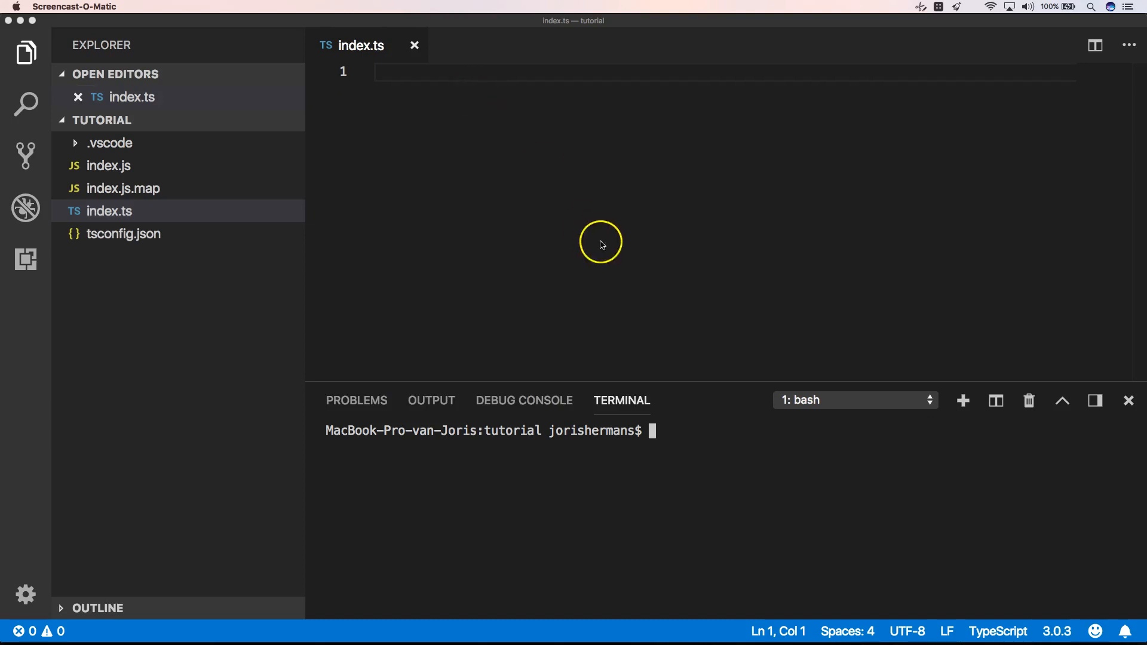
{"action": "mouse_move", "coordinate": [1048, 623]}
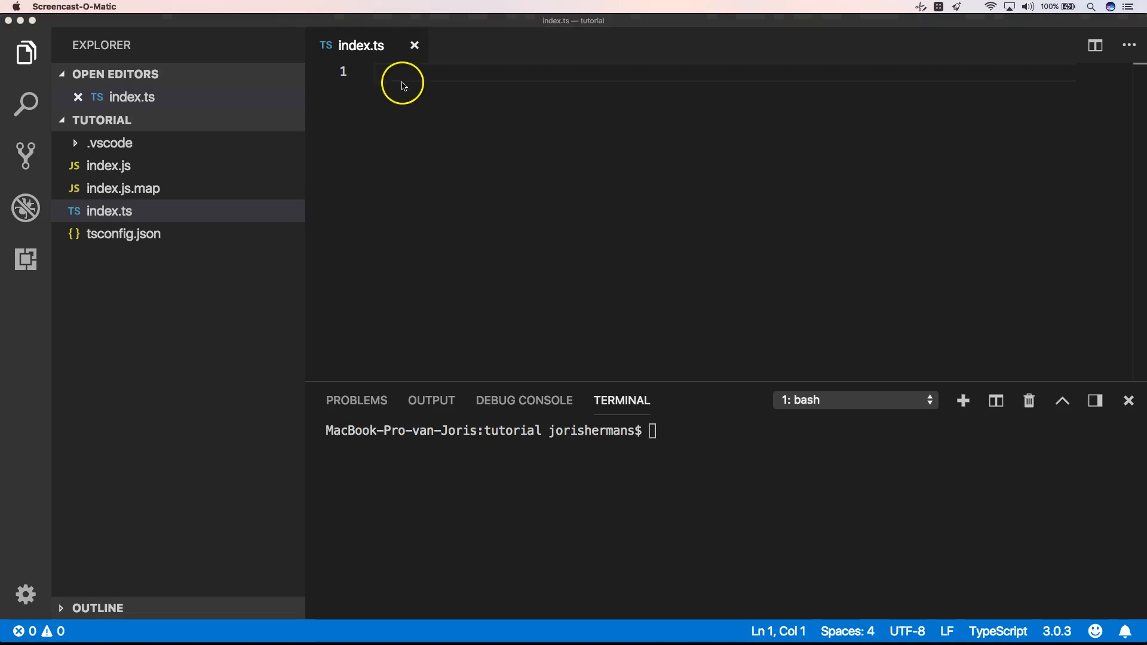
Declare function test(x: unknown) with an opening brace in index.ts.
{"action": "type", "text": "f"}
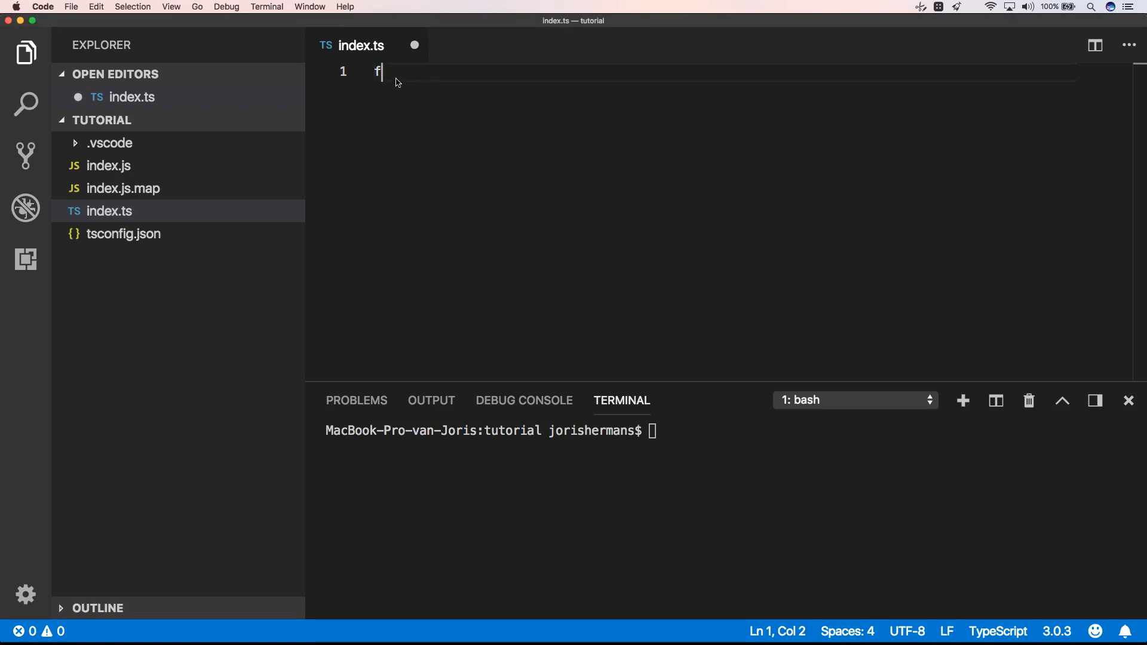
{"action": "type", "text": "unction"}
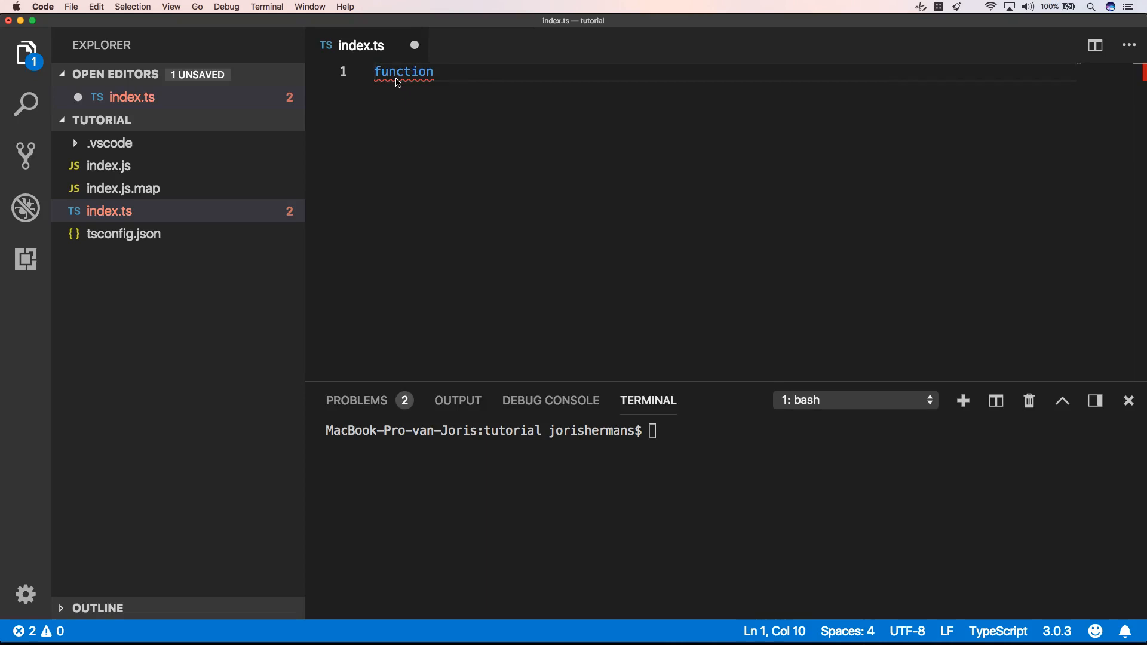
{"action": "type", "text": "tes"}
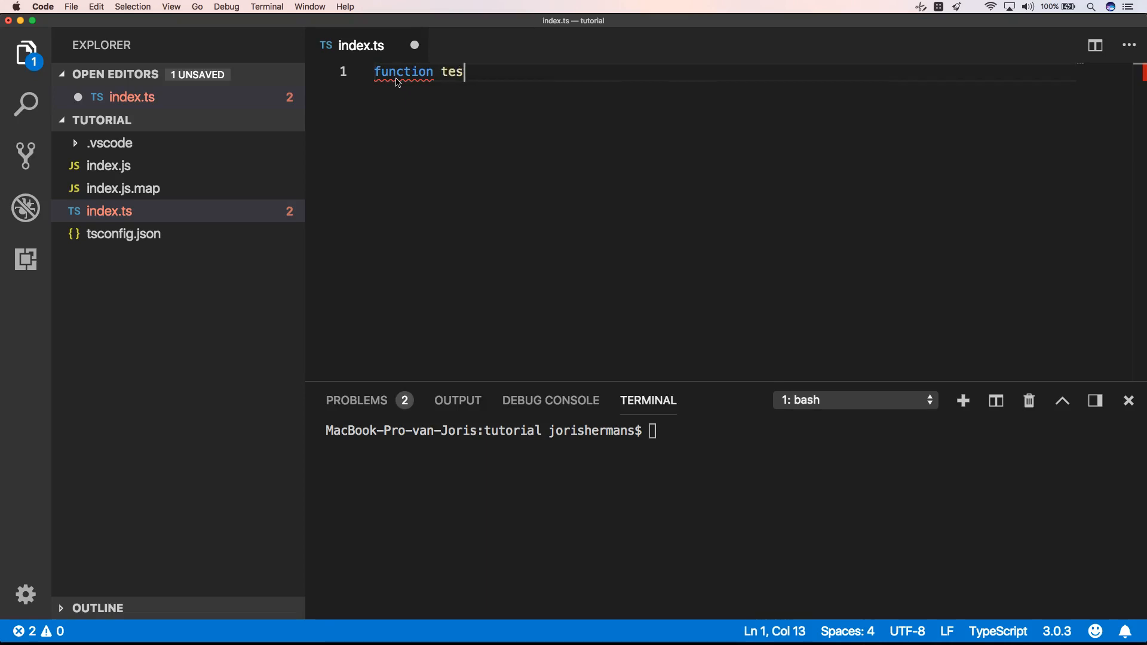
{"action": "type", "text": "t(x)"}
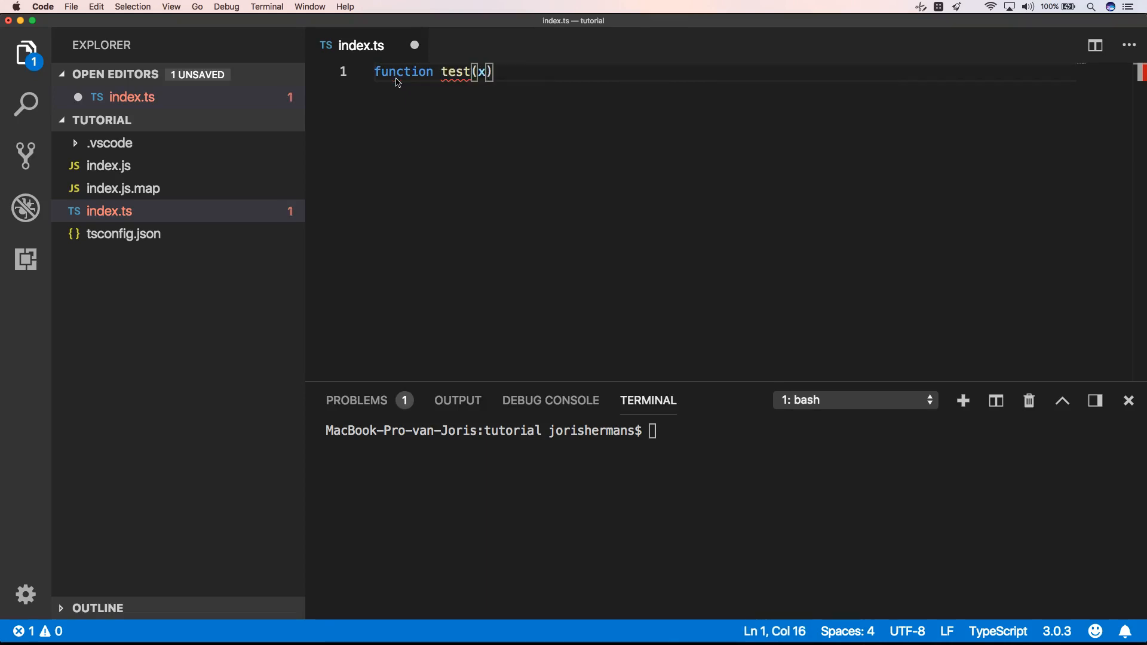
{"action": "type", "text": ":"}
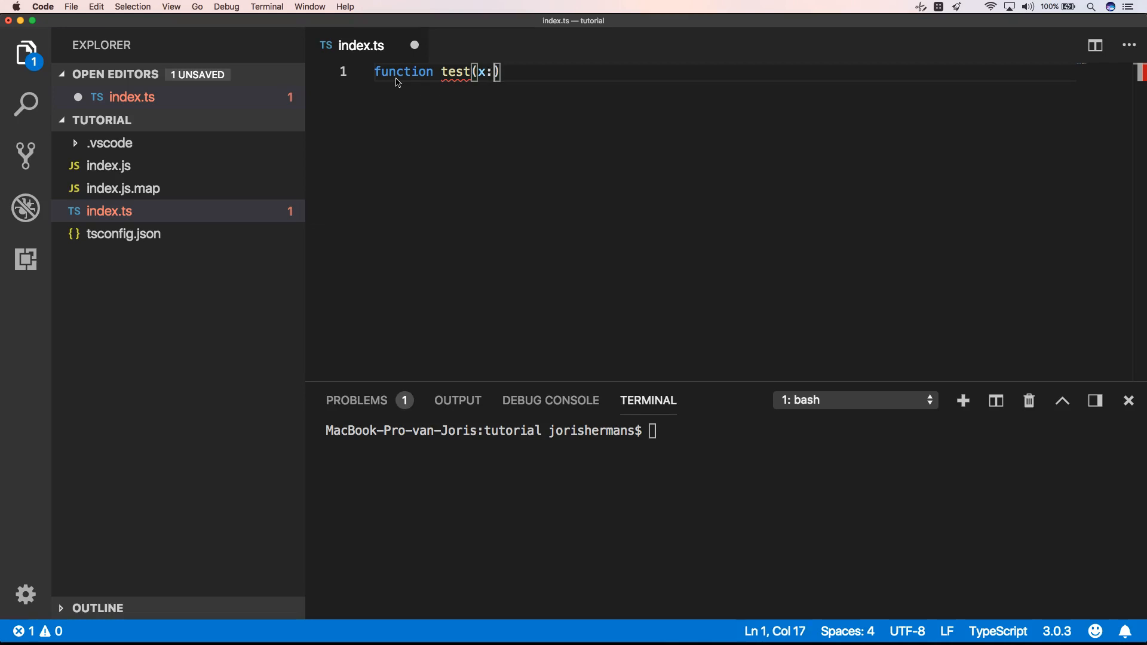
{"action": "type", "text": "un"}
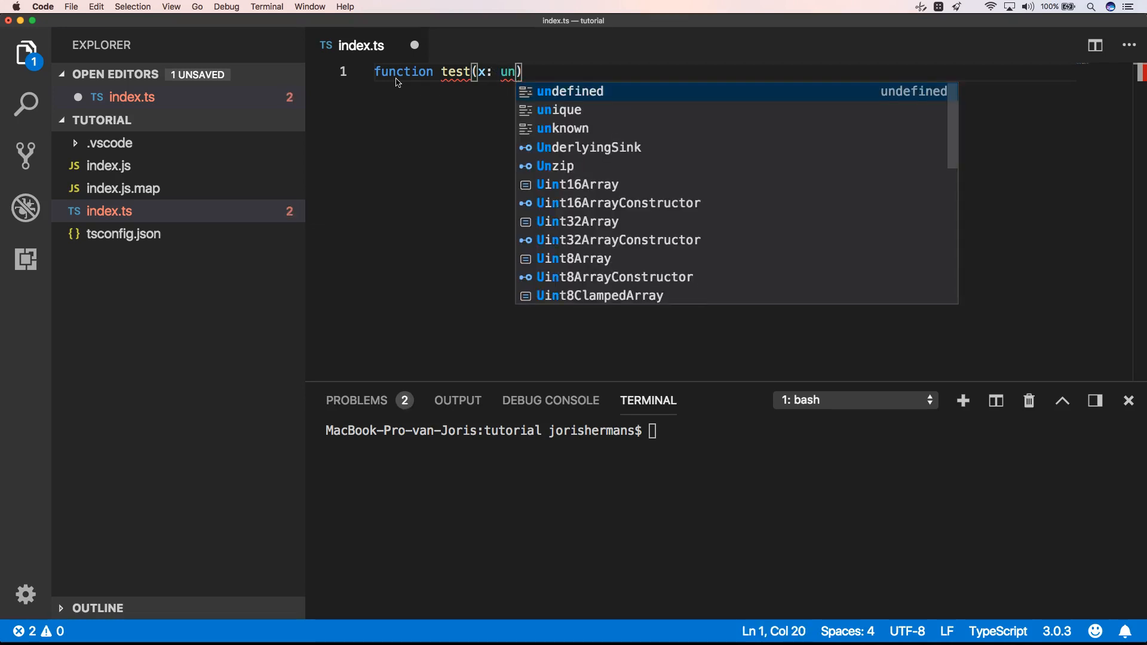
{"action": "type", "text": "known"}
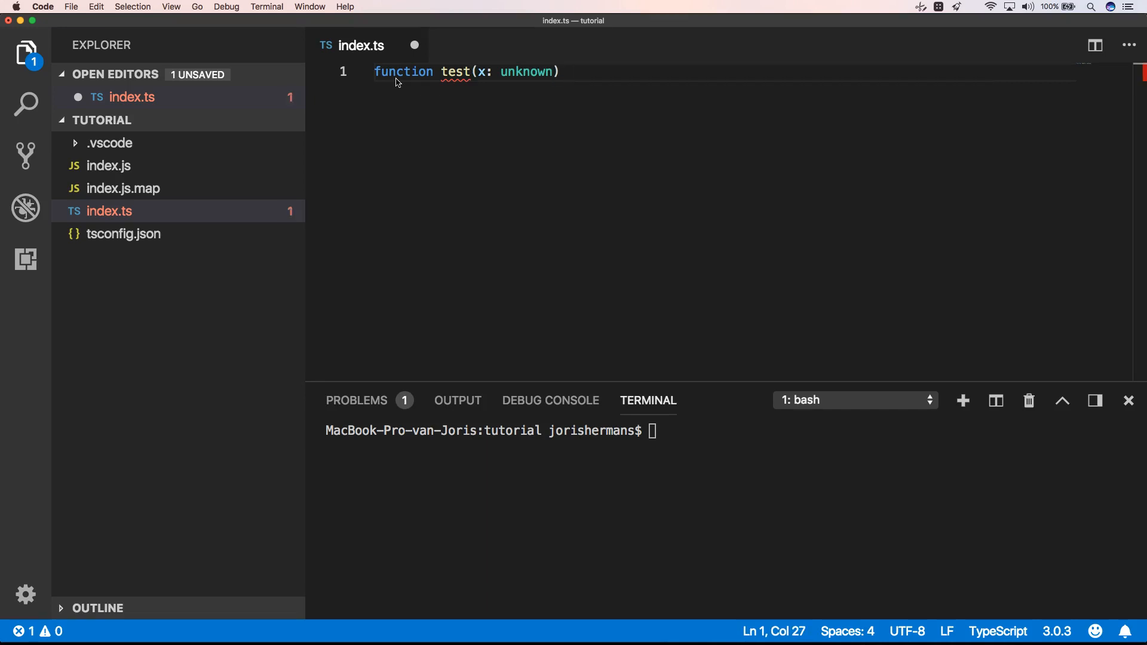
{"action": "type", "text": "{"}
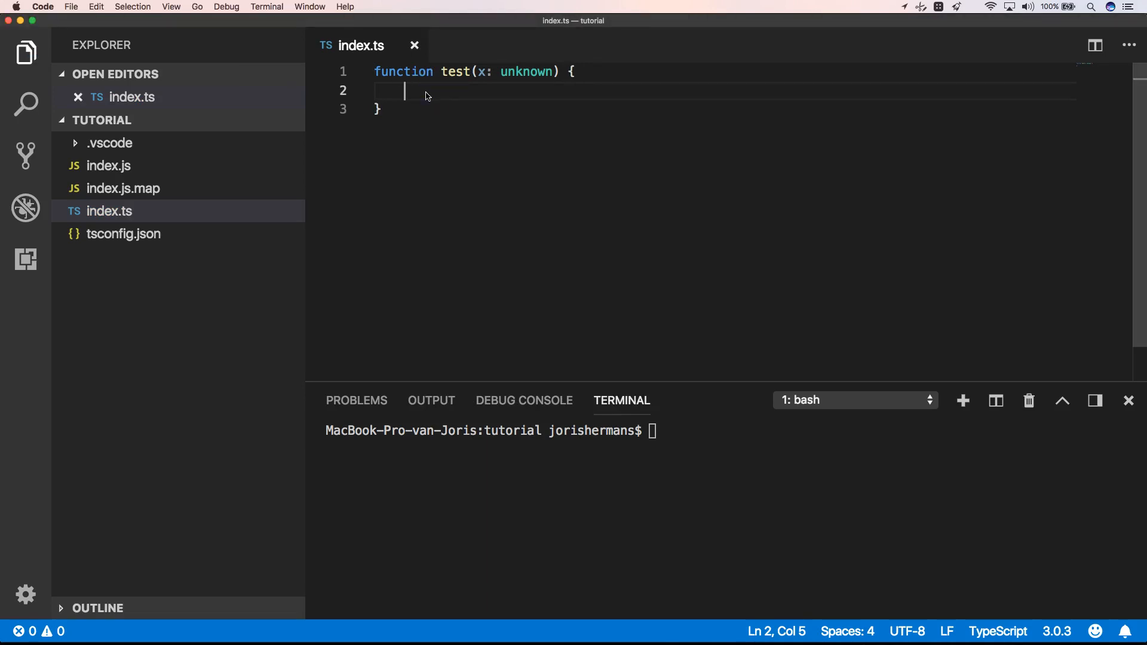
Add an if (x === 3) check that logs 'yeah 3', then a new line.
{"action": "type", "text": "if ("}
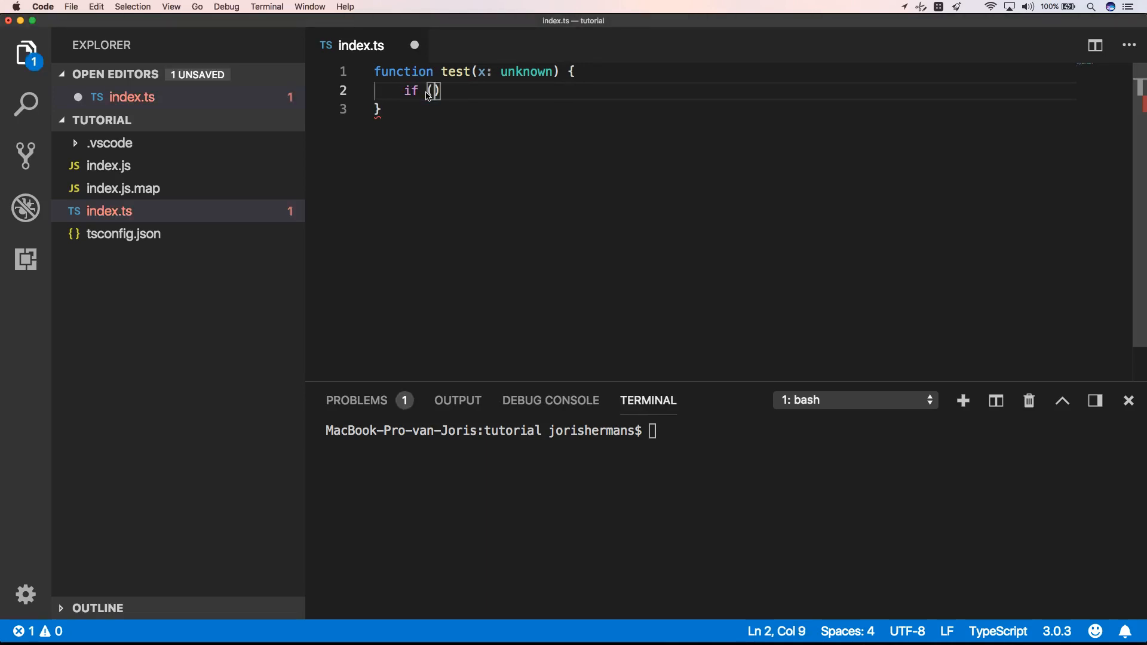
{"action": "type", "text": "x ==="}
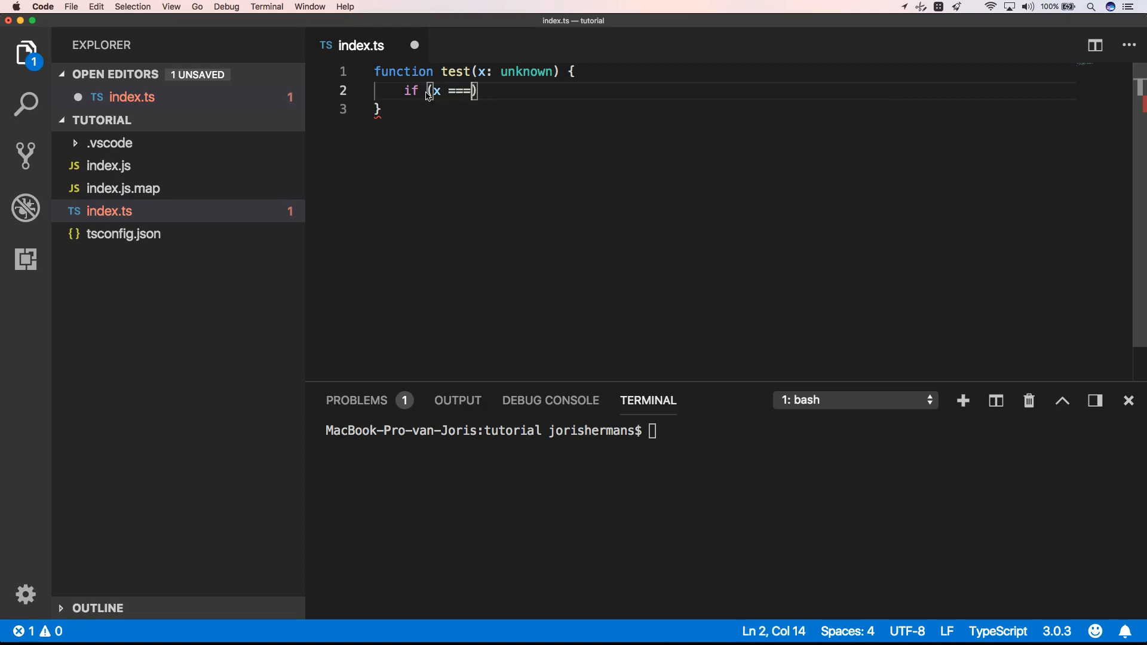
{"action": "type", "text": "3"}
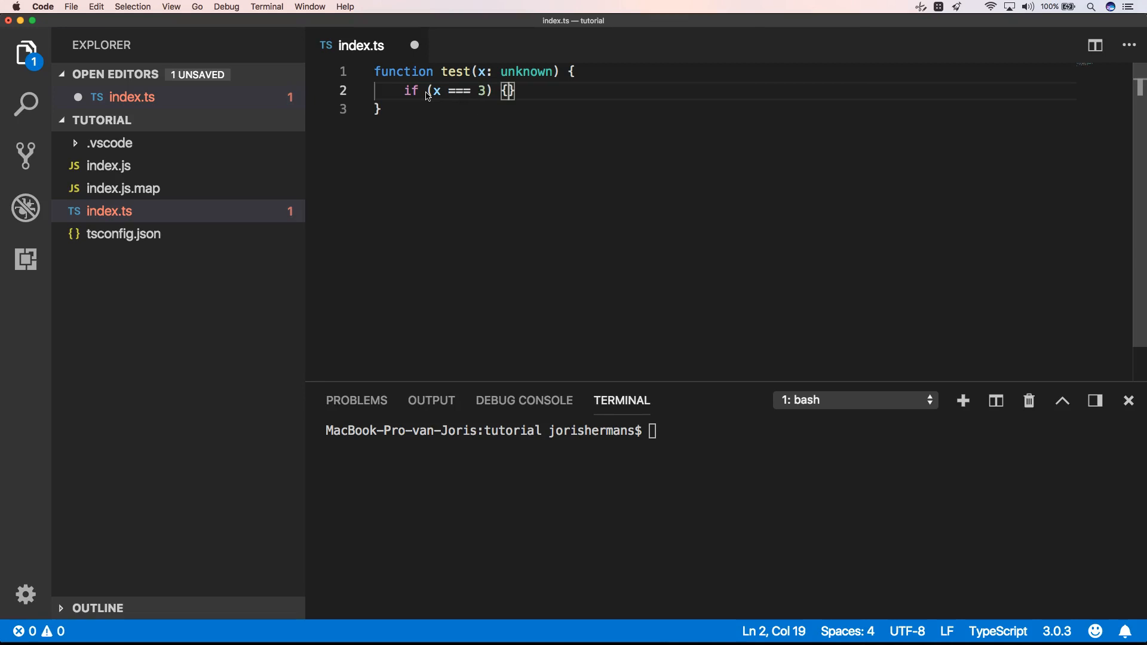
{"action": "type", "text": "console"}
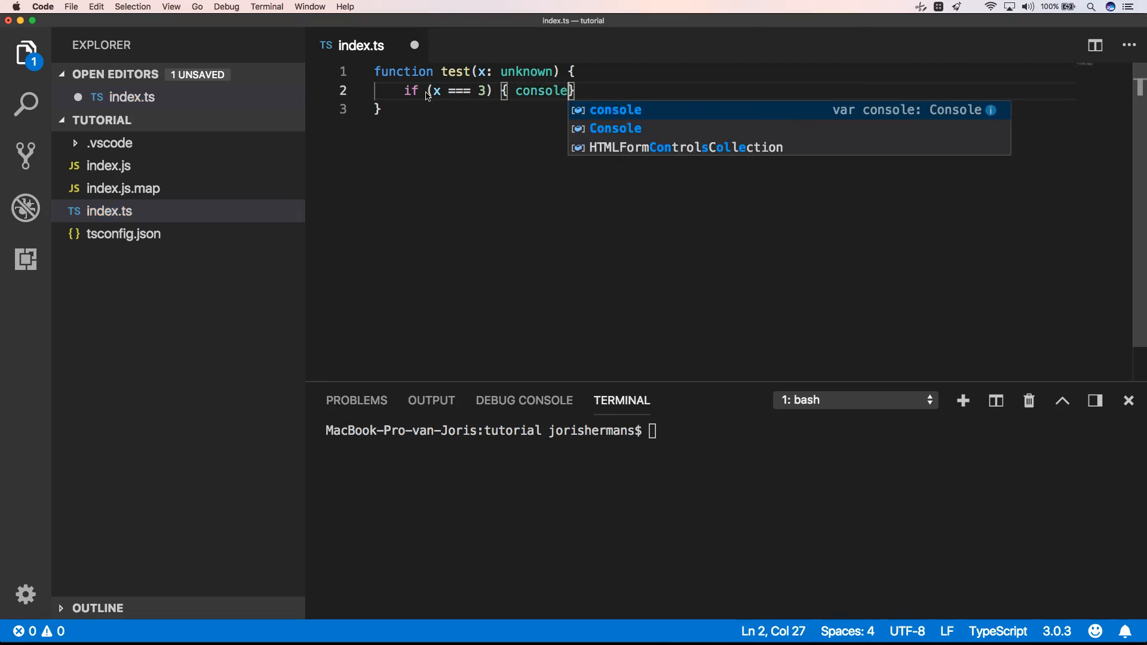
{"action": "type", "text": ".log"}
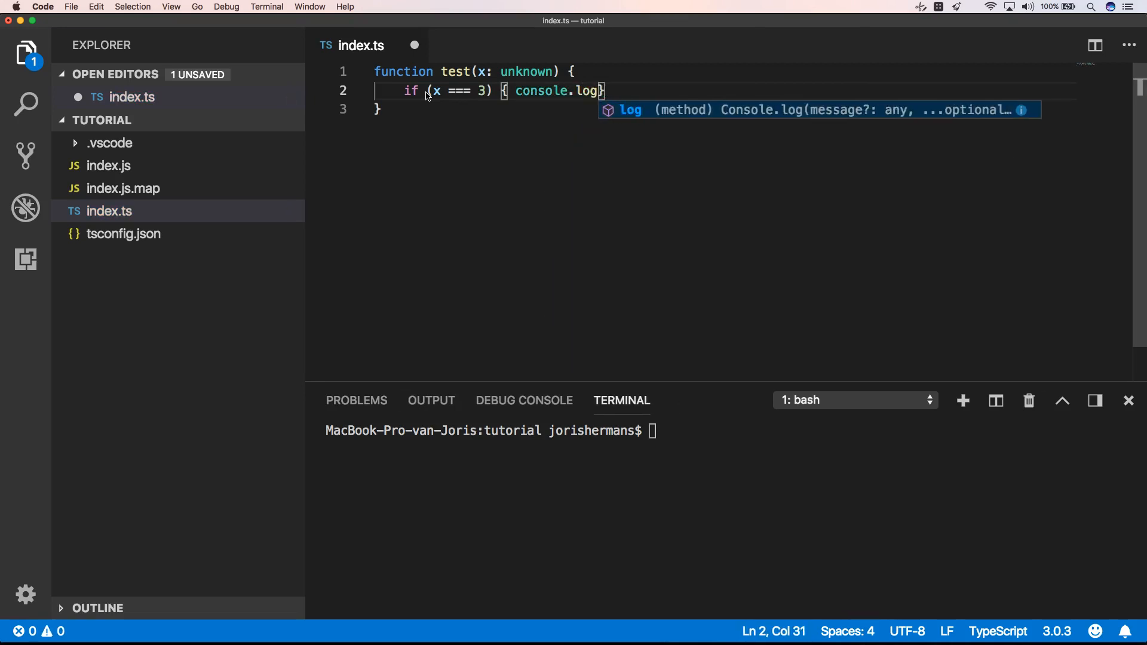
{"action": "type", "text": "('yeah'"}
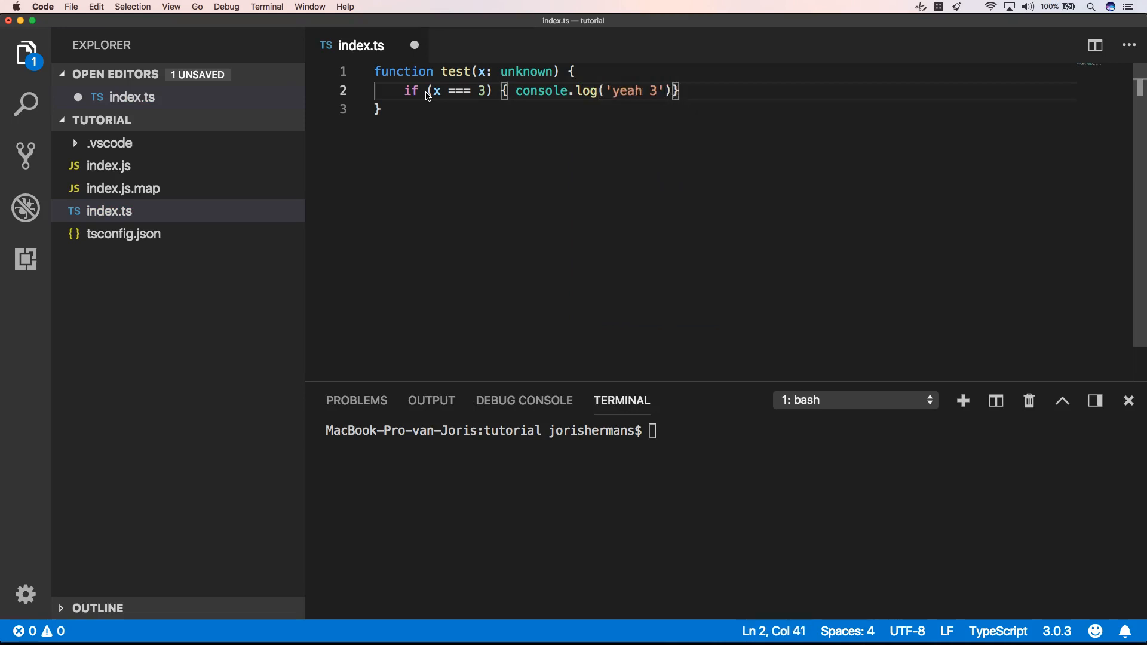
{"action": "key", "text": "enter"}
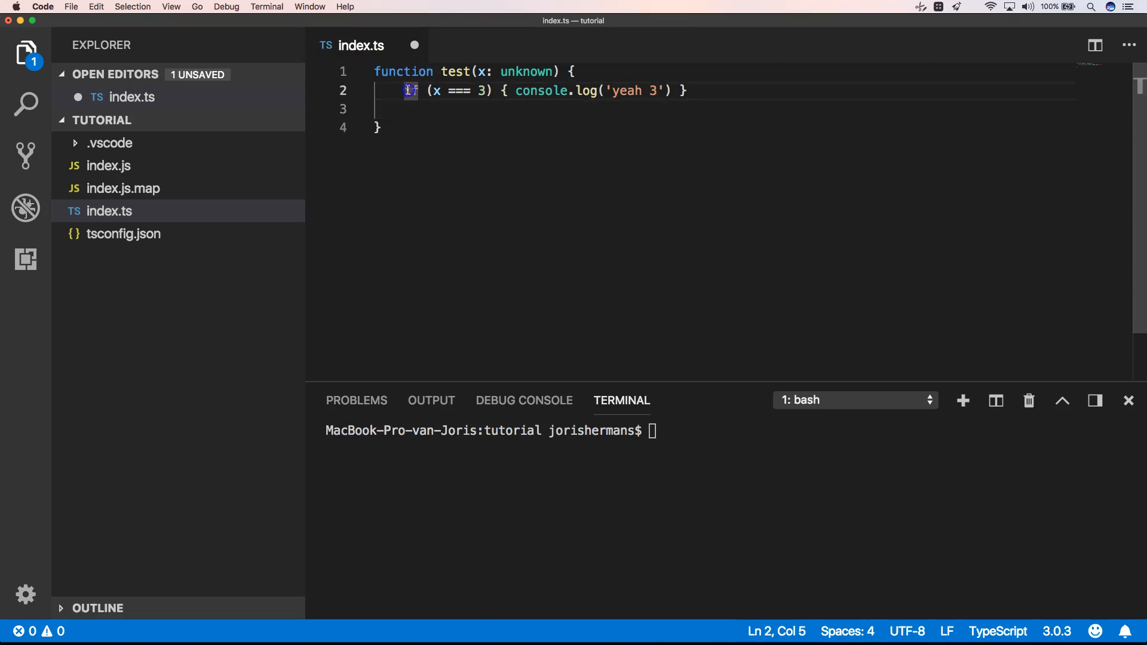
Duplicate the check as x !== 3, logging 'yeah not 3'.
{"action": "left_click_drag", "start_coordinate": [404, 91], "coordinate": [695, 90]}
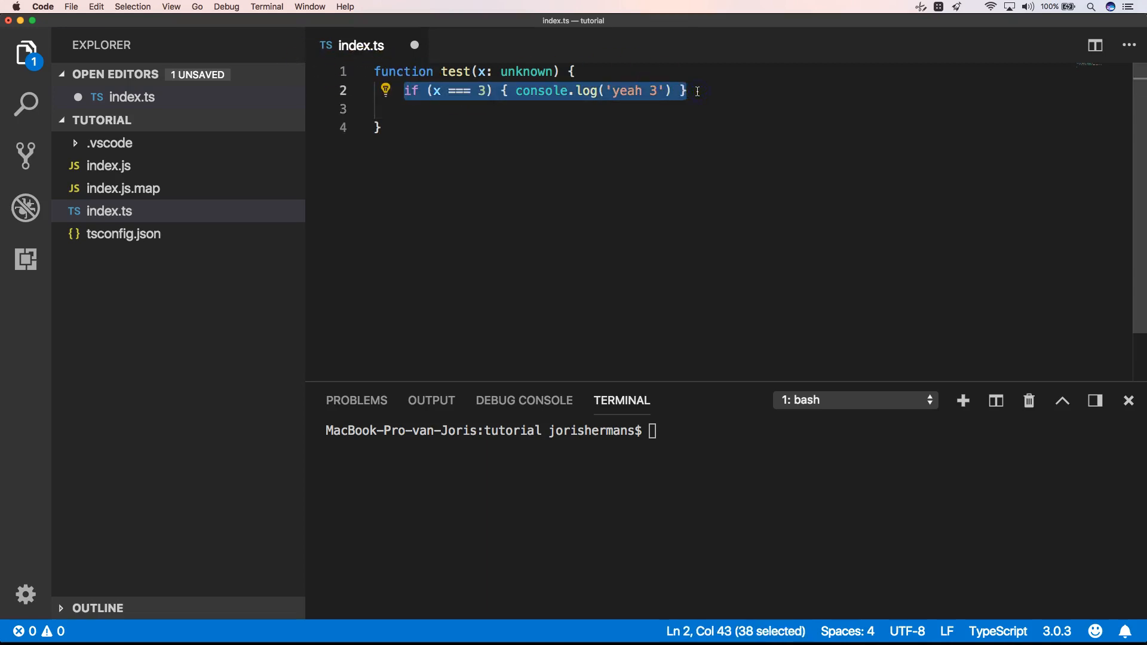
{"action": "left_click", "coordinate": [494, 108]}
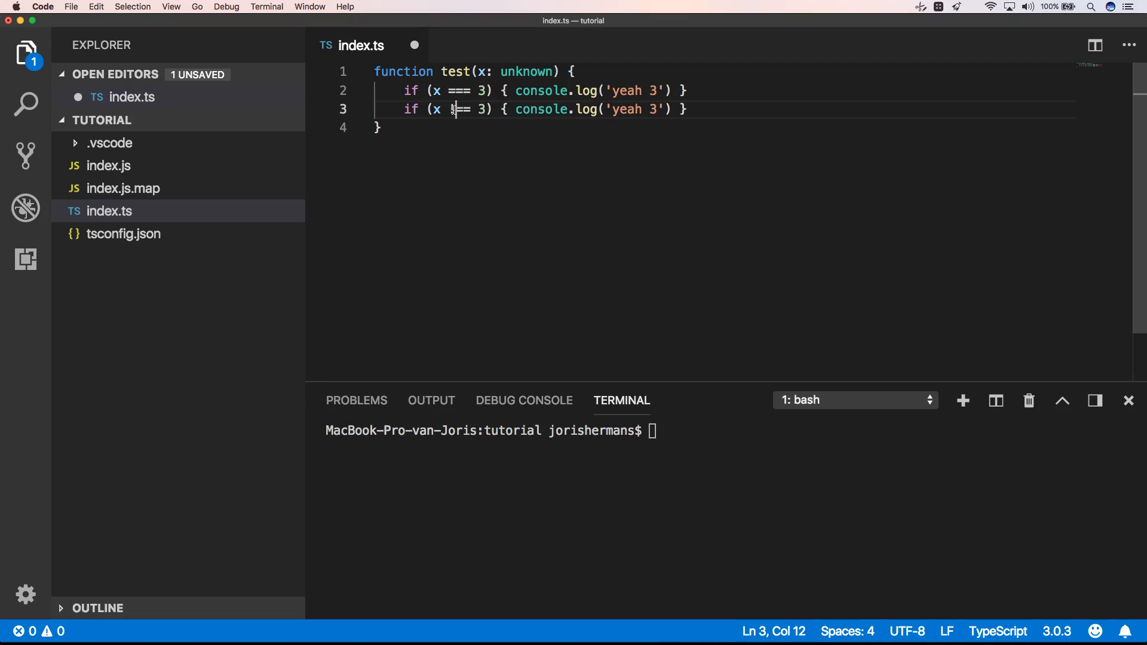
{"action": "type", "text": "!"}
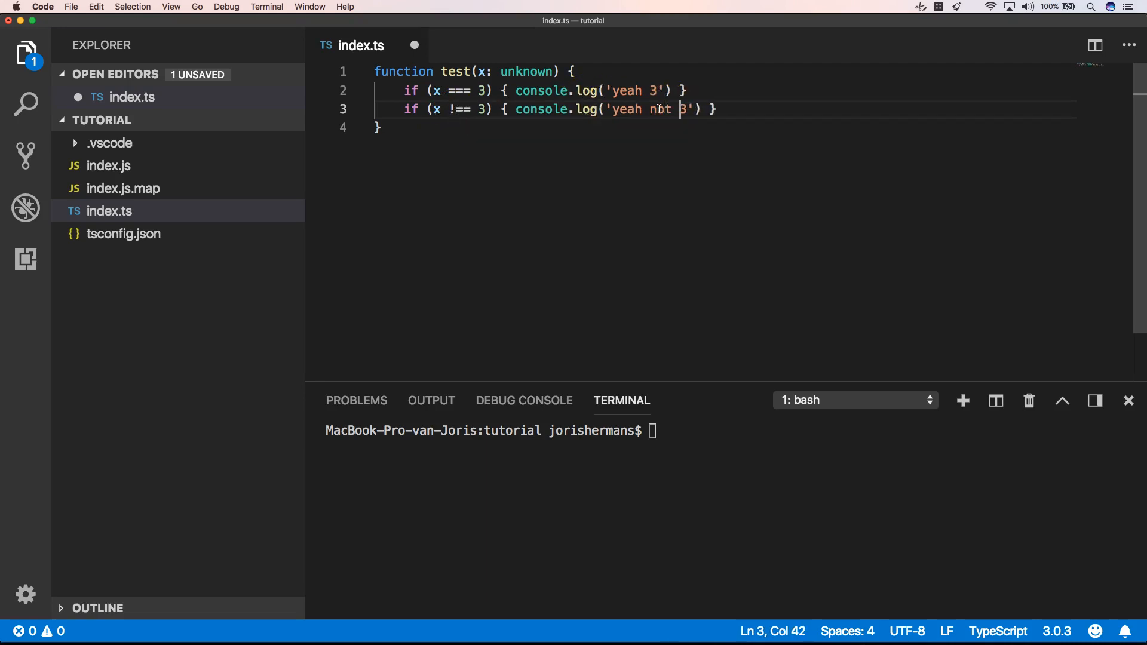
{"action": "key", "text": "enter"}
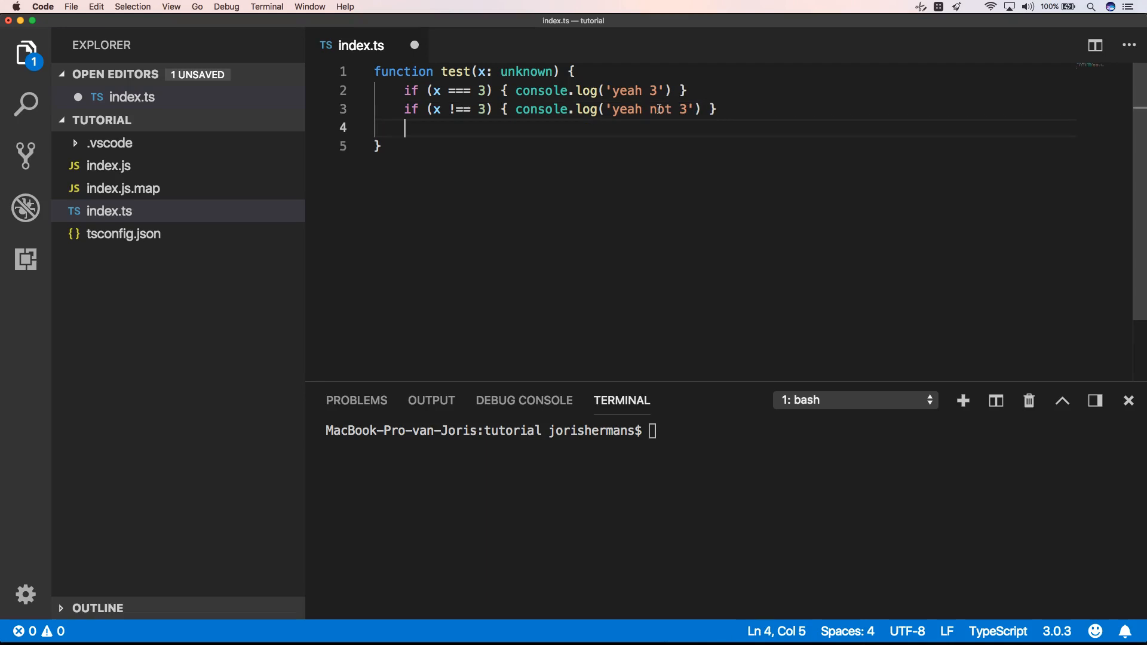
{"action": "key", "text": "enter"}
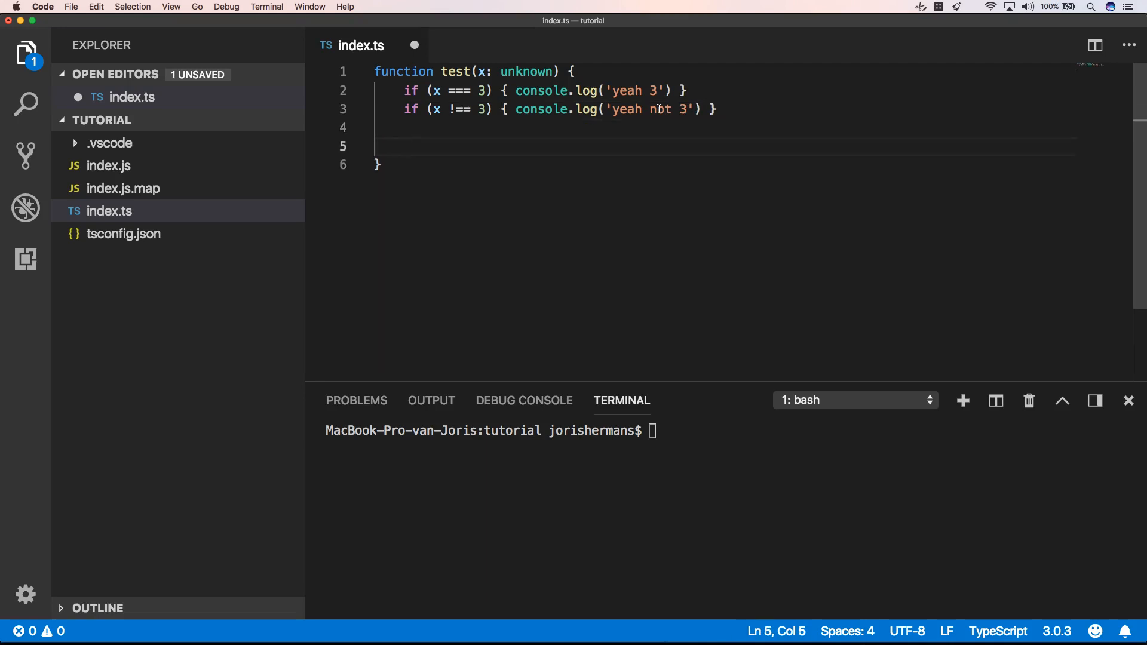
Add the line 'x += 3', which is flagged as a type error on unknown x.
{"action": "type", "text": "x *"}
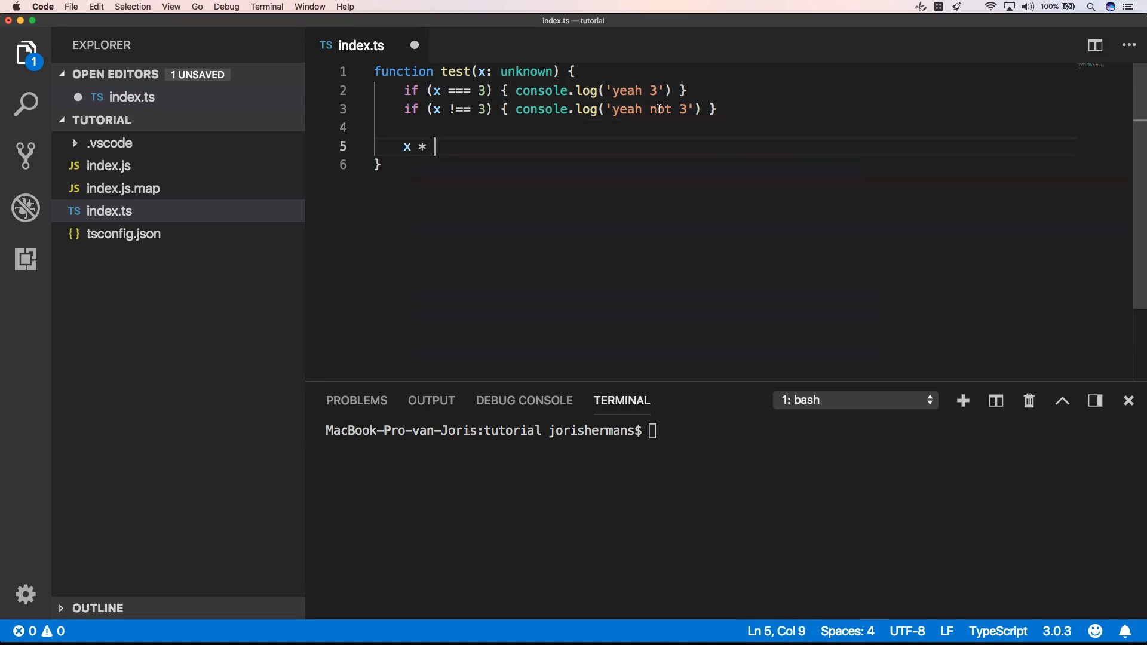
{"action": "type", "text": "3"}
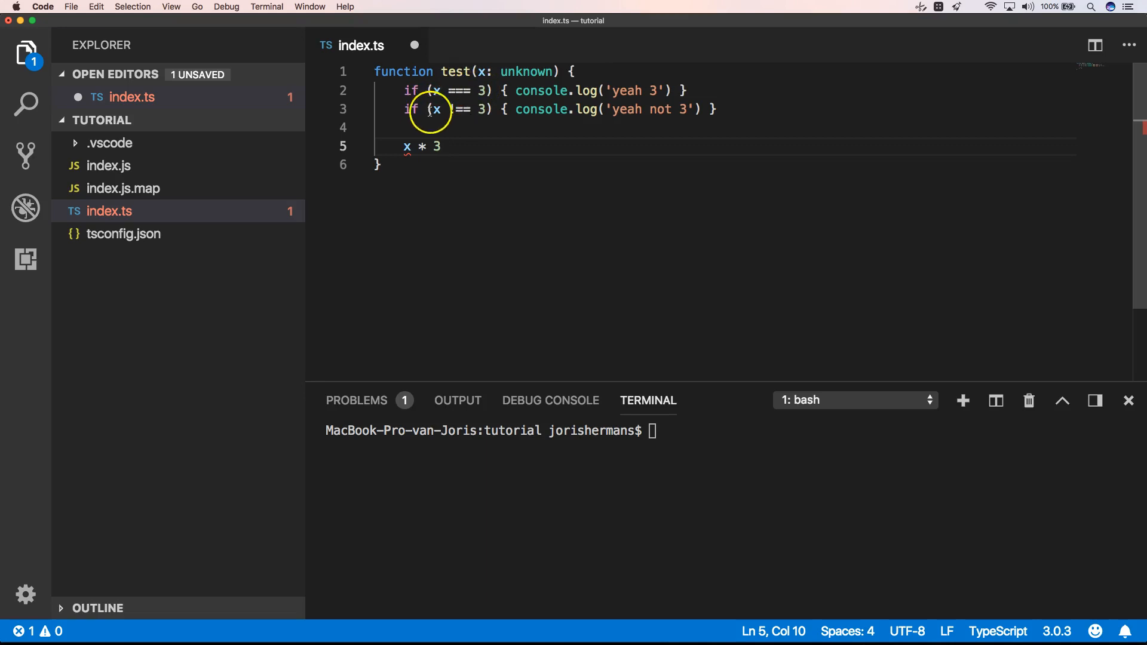
{"action": "type", "text": "!="}
{"action": "type", "text": "+"}
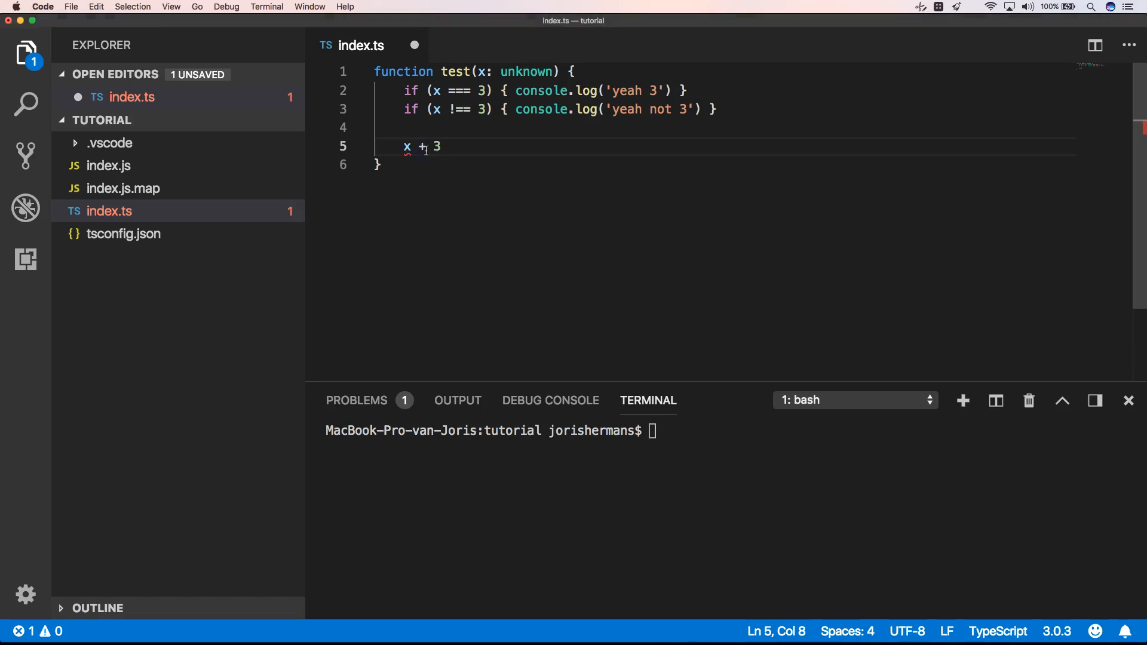
{"action": "type", "text": "="}
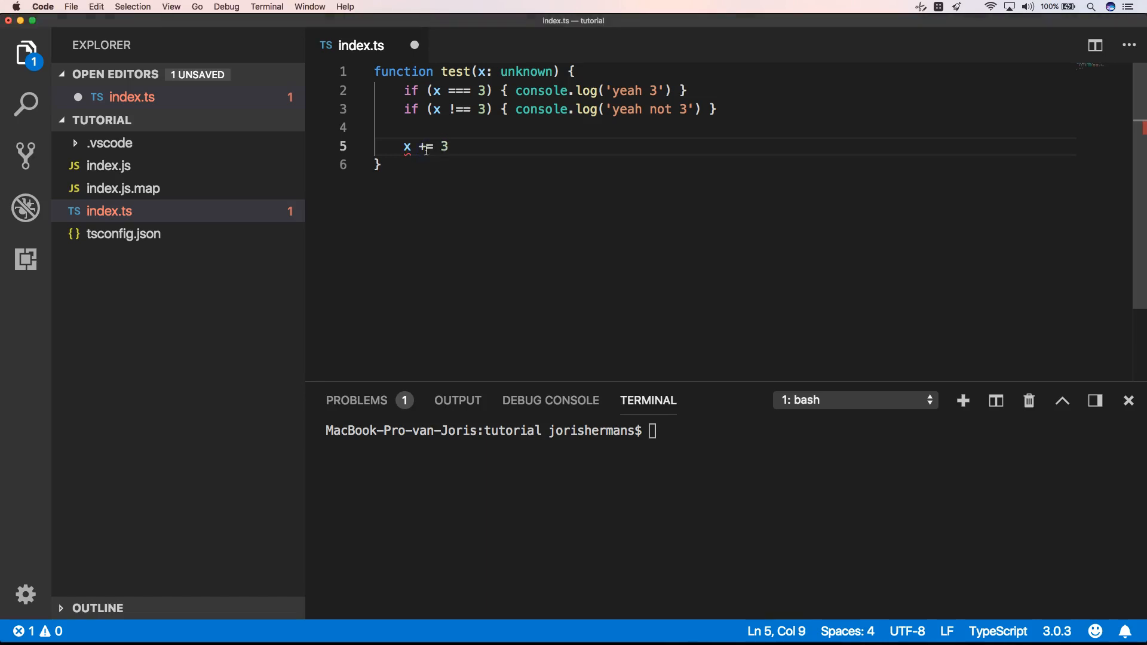
{"action": "left_click", "coordinate": [424, 128]}
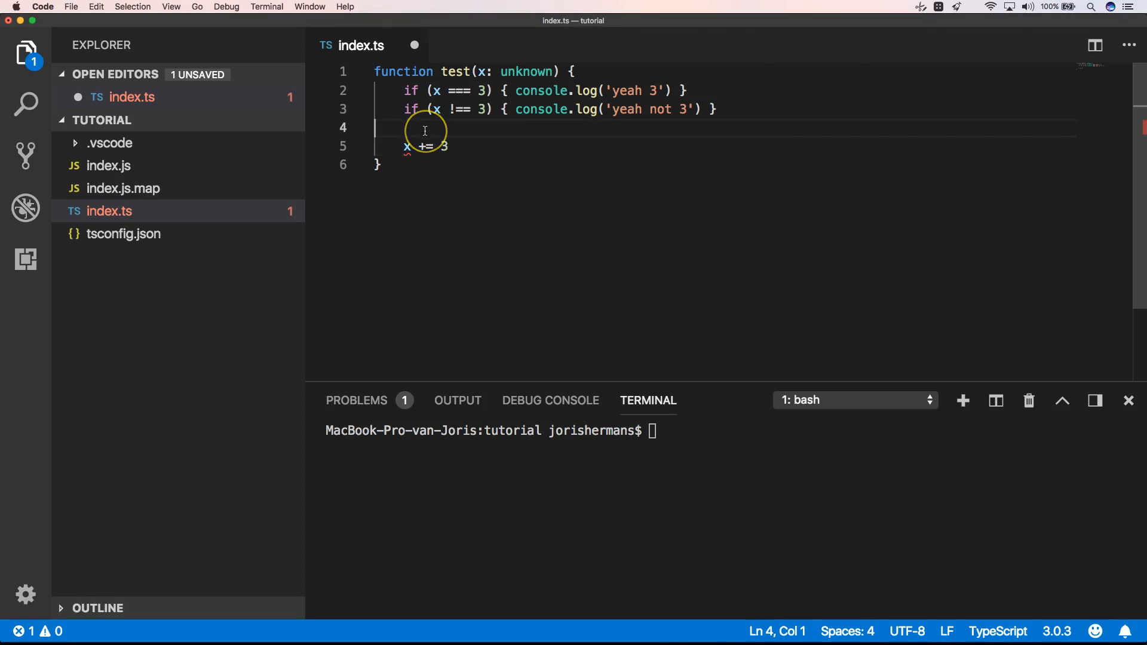
Try x.foo and x.write() on unknown x, then erase both.
{"action": "type", "text": "x."}
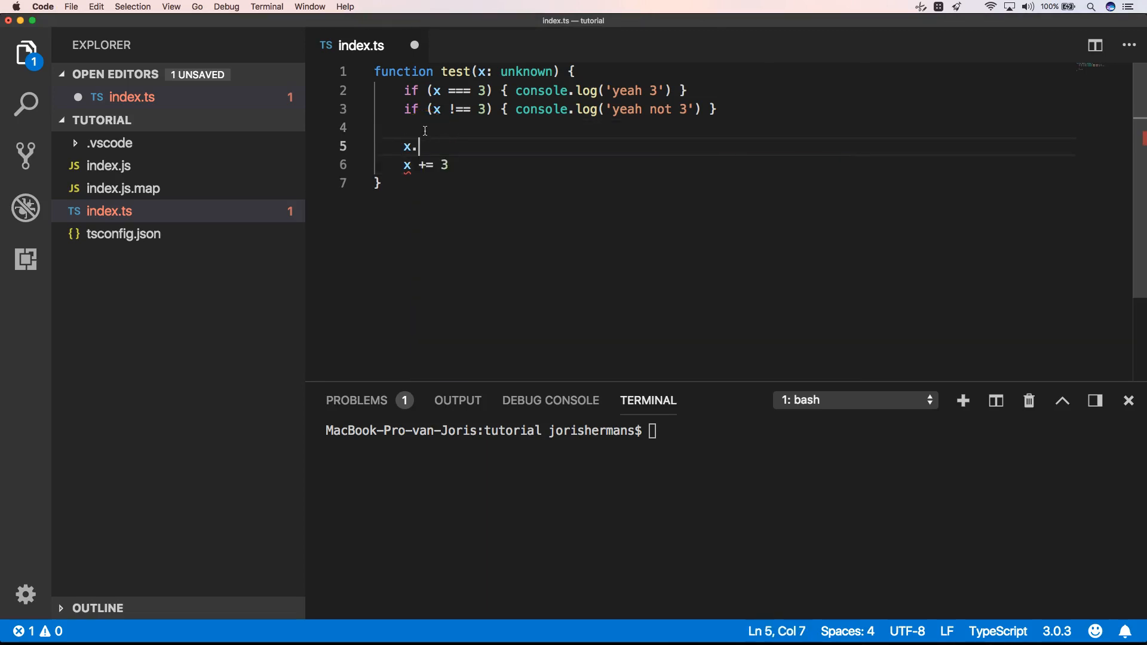
{"action": "type", "text": "foo"}
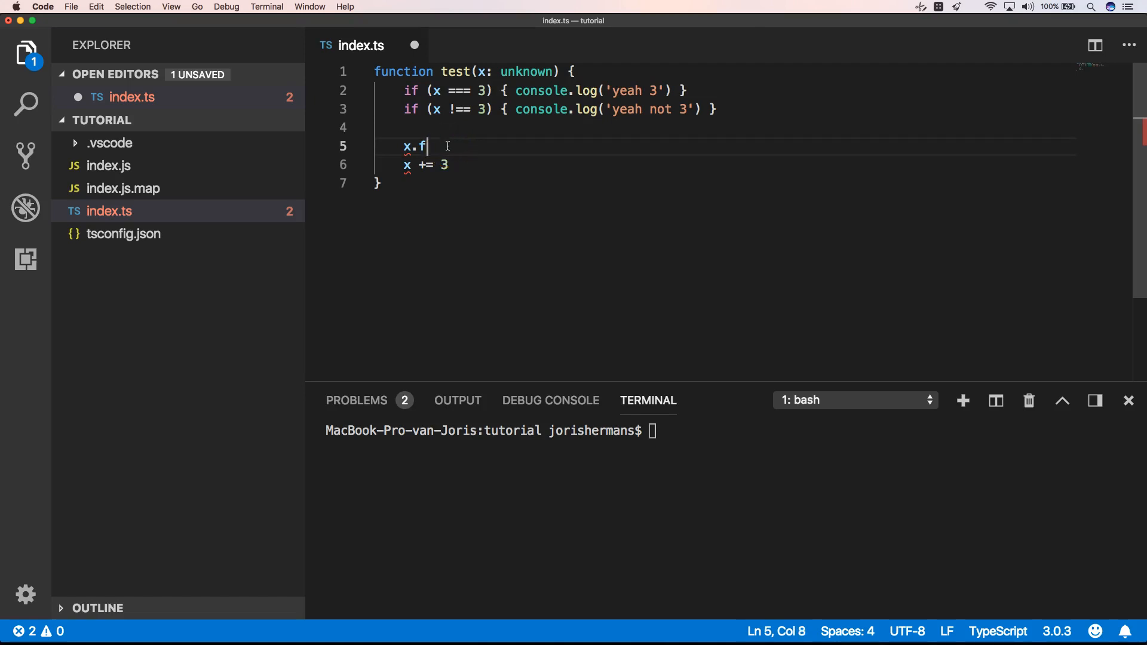
{"action": "key", "text": "Backspace"}
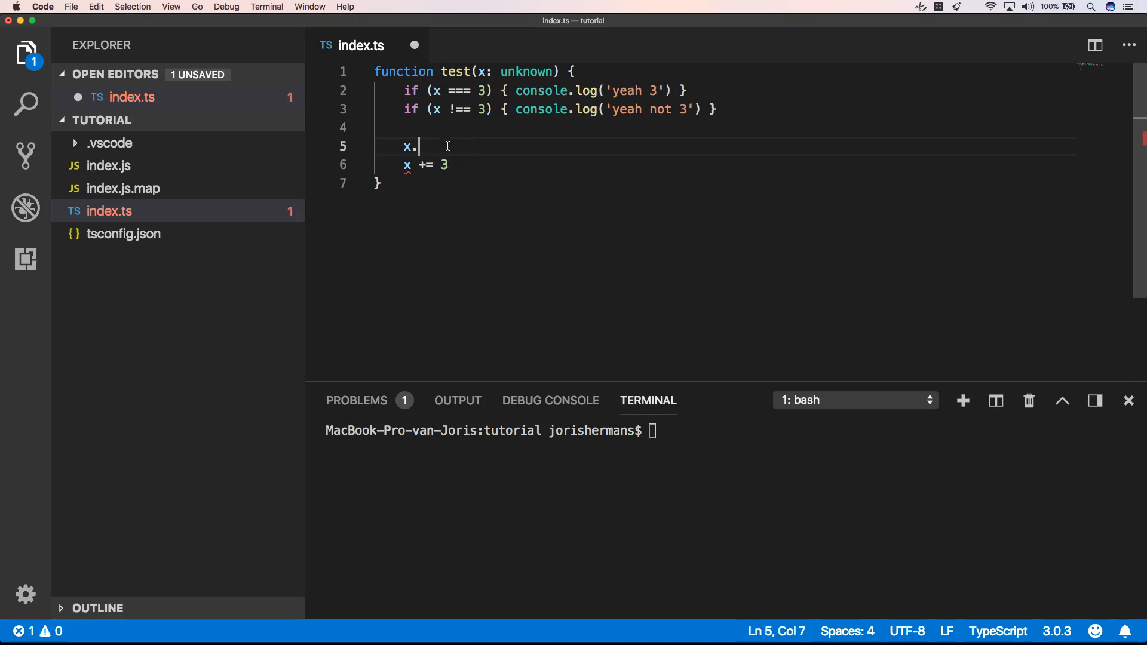
{"action": "type", "text": "write()"}
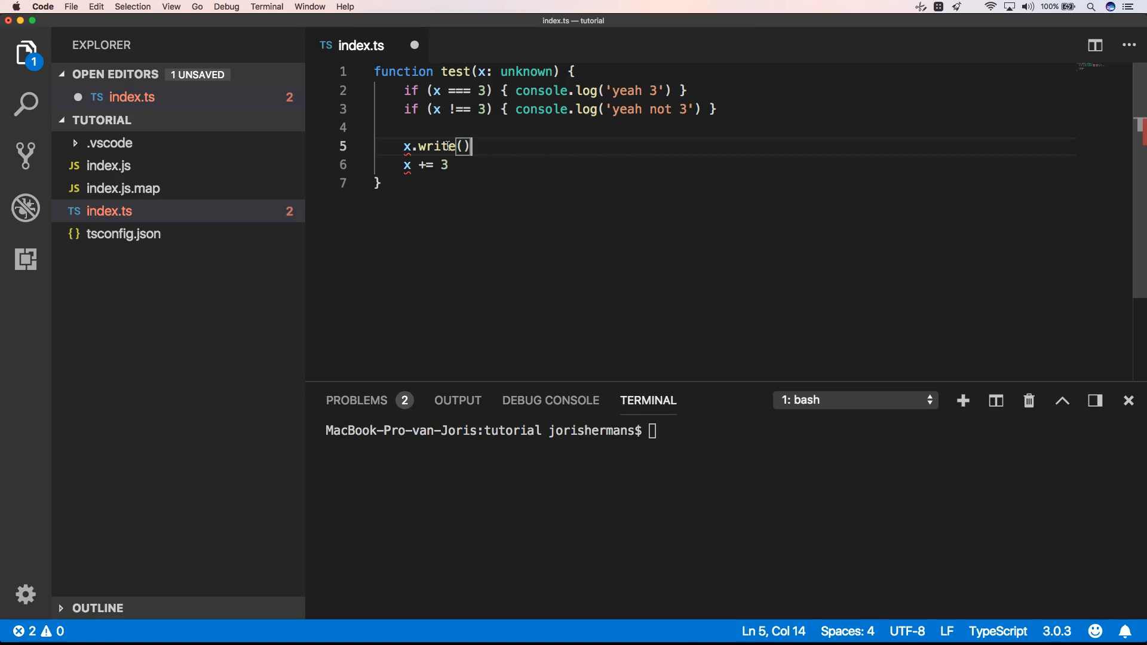
{"action": "key", "text": "Backspace"}
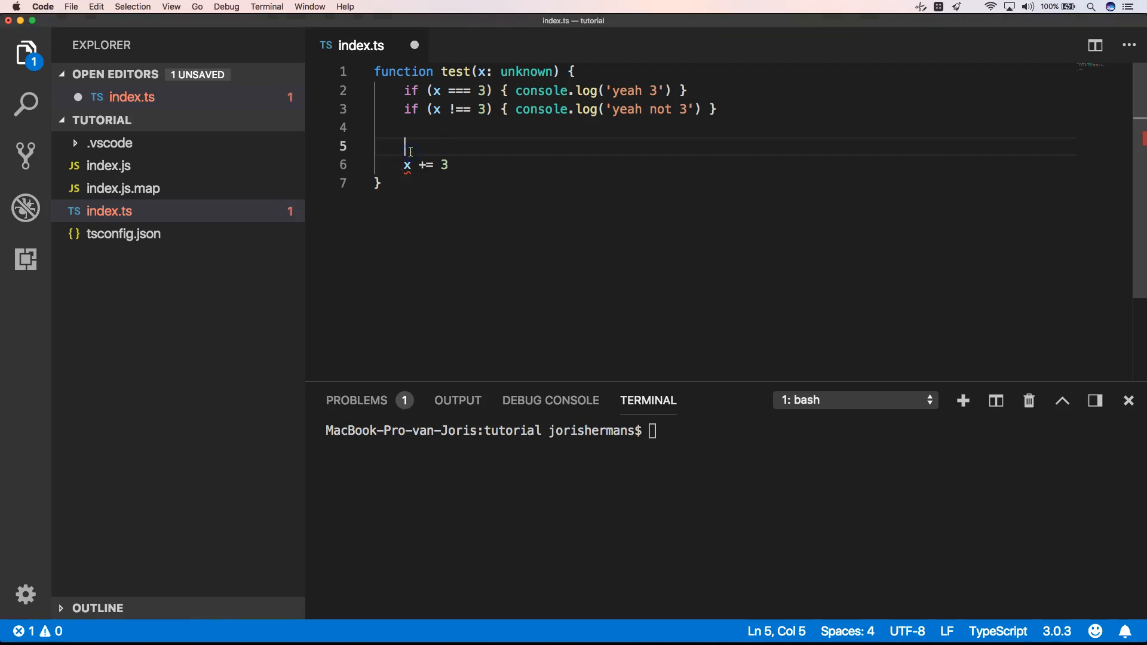
Guard 'x += 3' with if (typeof x === "number"), clearing the error, and save.
{"action": "type", "text": "if"}
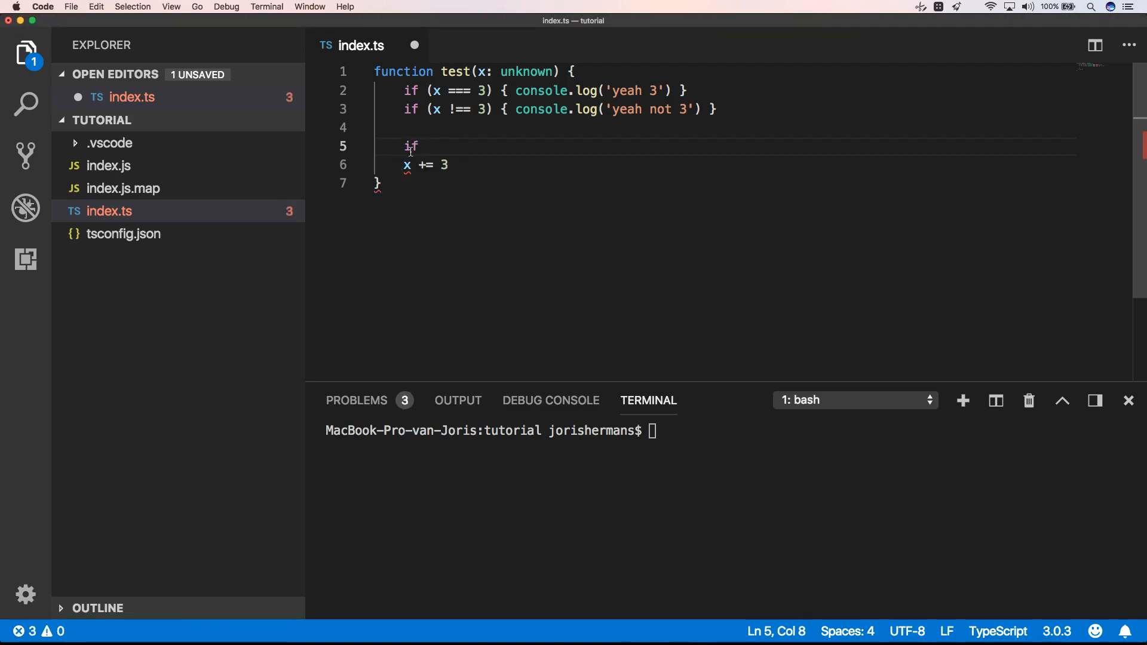
{"action": "type", "text": "(typeof x === \"number\") x += 3"}
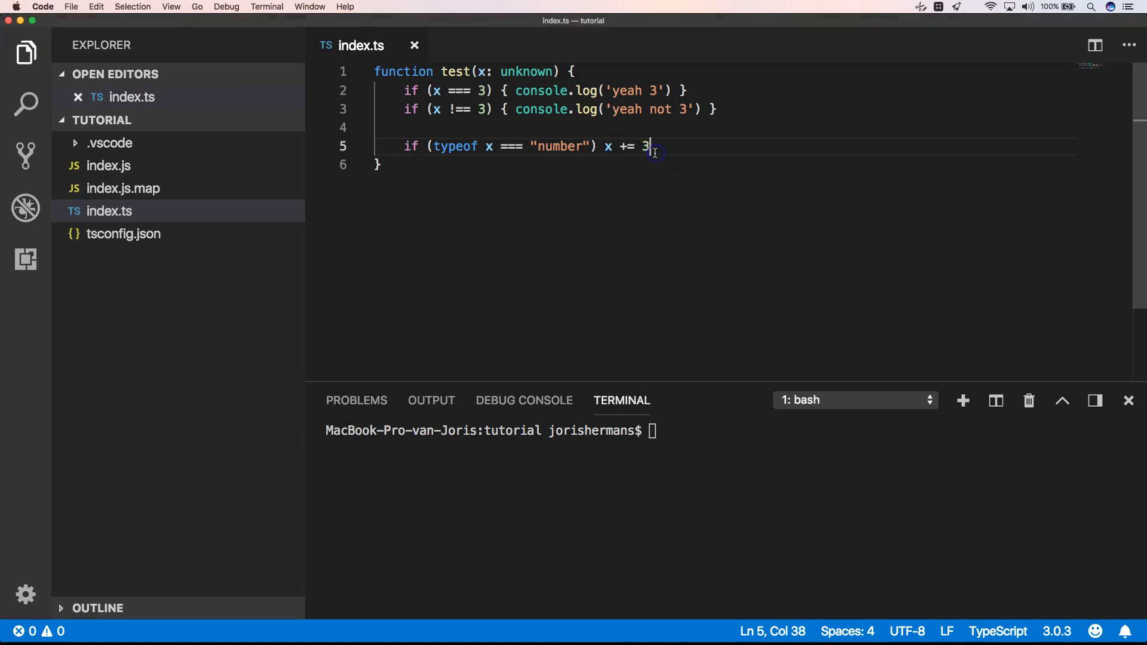
{"action": "left_click_drag", "start_coordinate": [649, 146], "coordinate": [430, 147]}
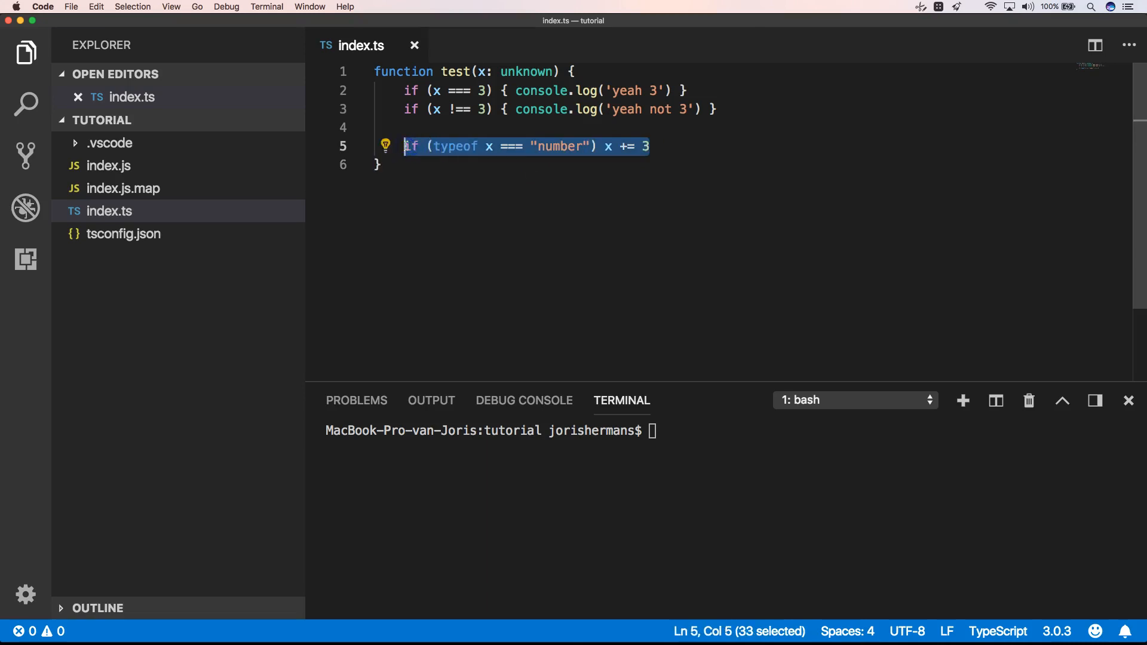
Write '// Anything is assignable to unknown', let a:any, and assign 123, "hello", [1, 2, 3], new Error(), x, a to x.
{"action": "type", "text": "// Anything is assignable to unknown"}
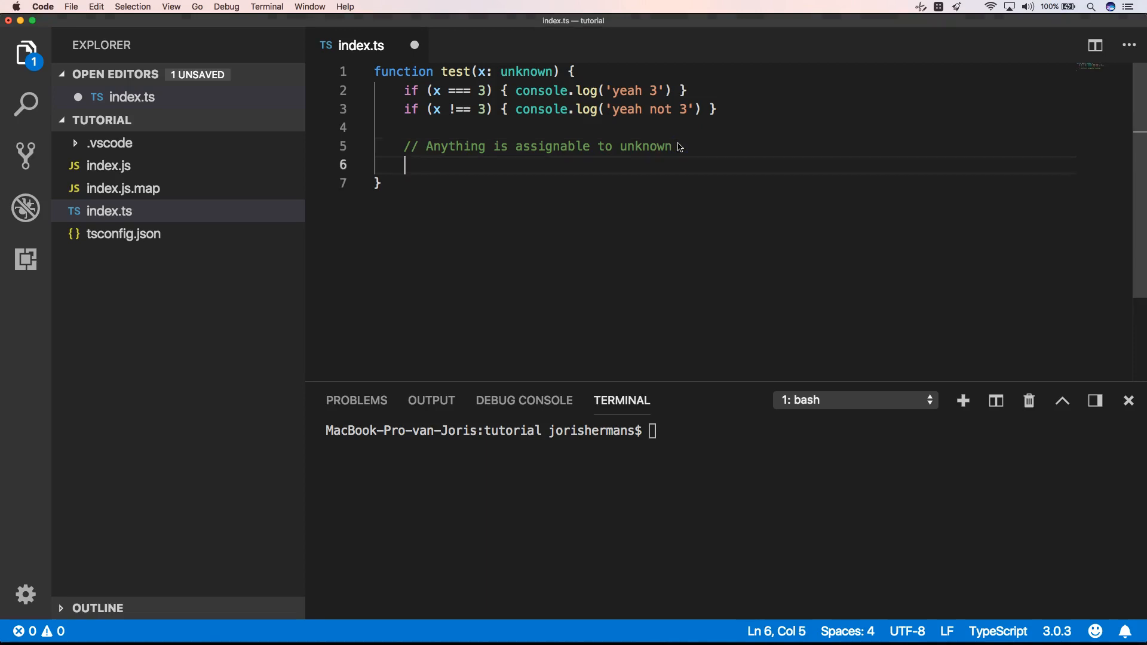
{"action": "type", "text": "let a:any;"}
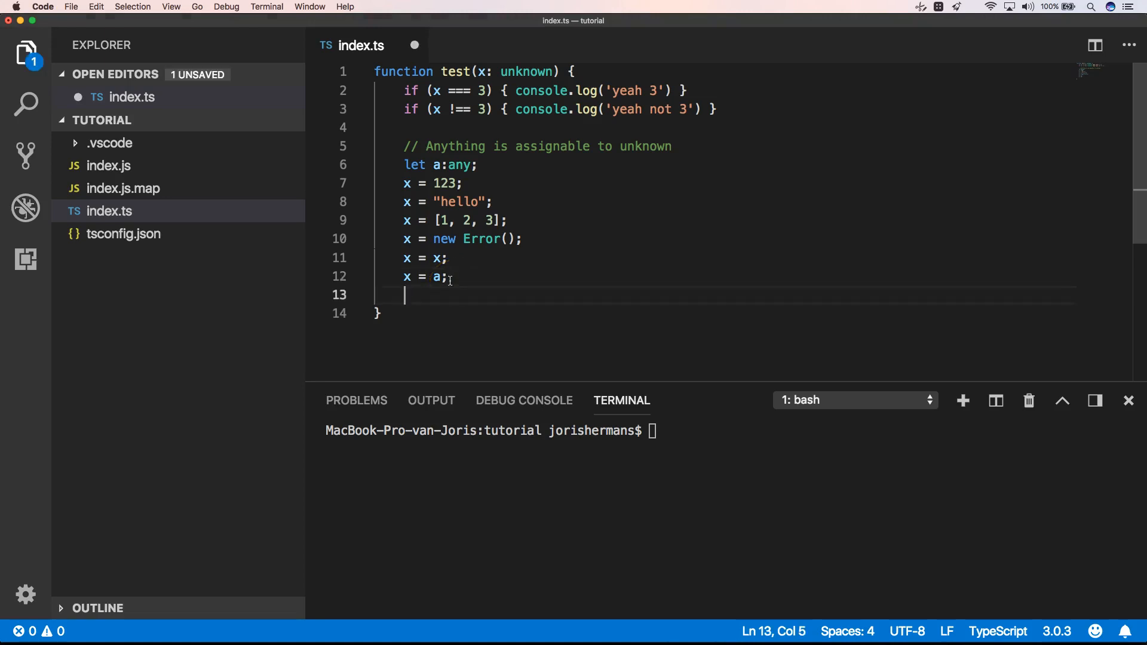
{"action": "key", "text": "enter"}
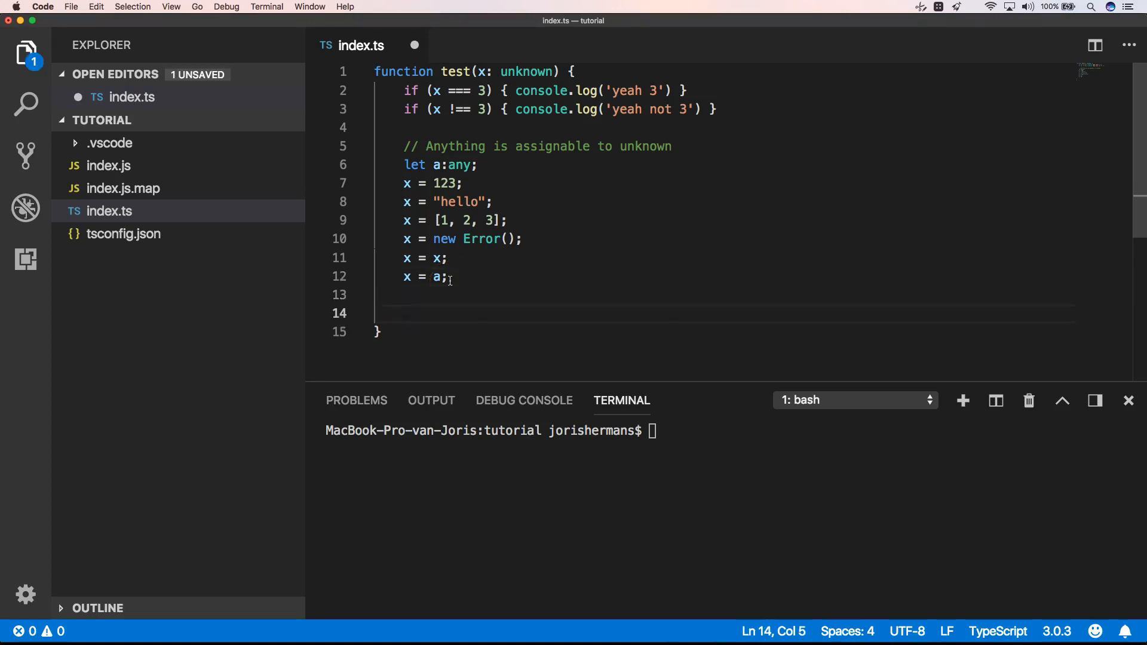
Add '// unknown assignable only to itself and any' and delete the five erroring v declarations.
{"action": "type", "text": "// unknown assignable only to itself and any"}
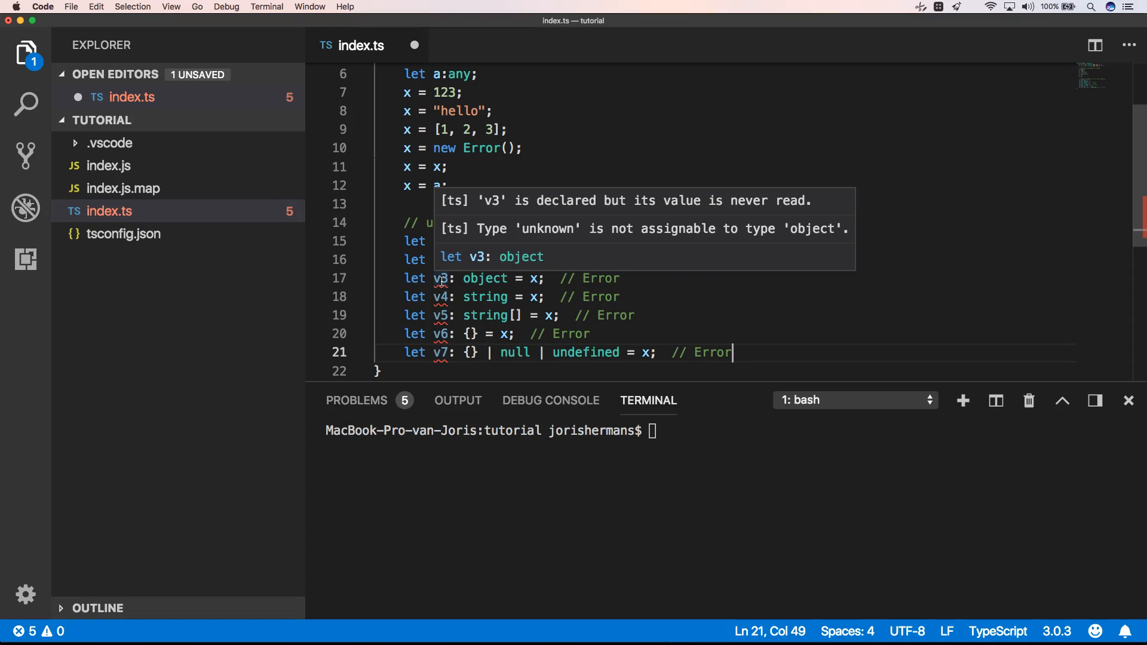
{"action": "mouse_move", "coordinate": [384, 256]}
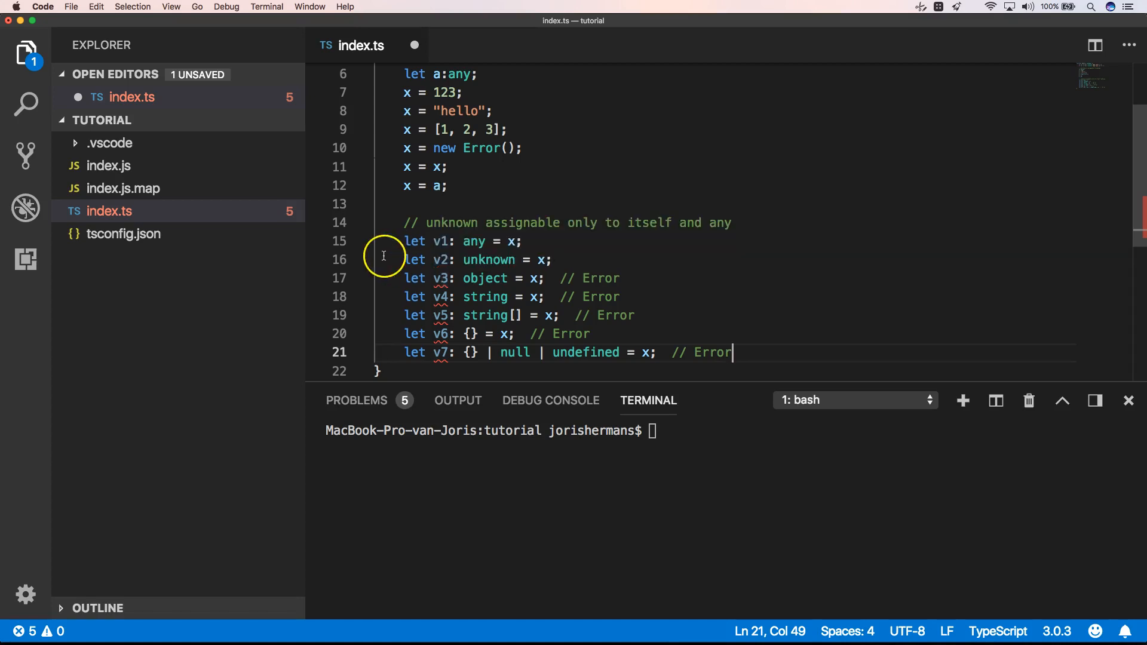
{"action": "mouse_move", "coordinate": [442, 260]}
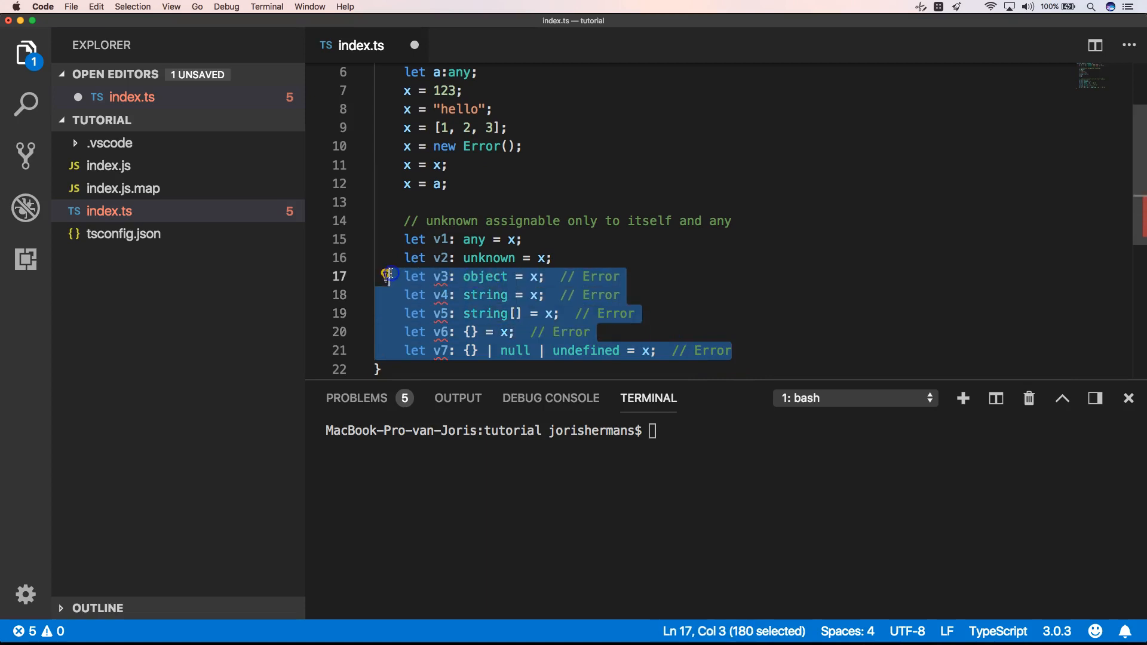
{"action": "key", "text": "Delete"}
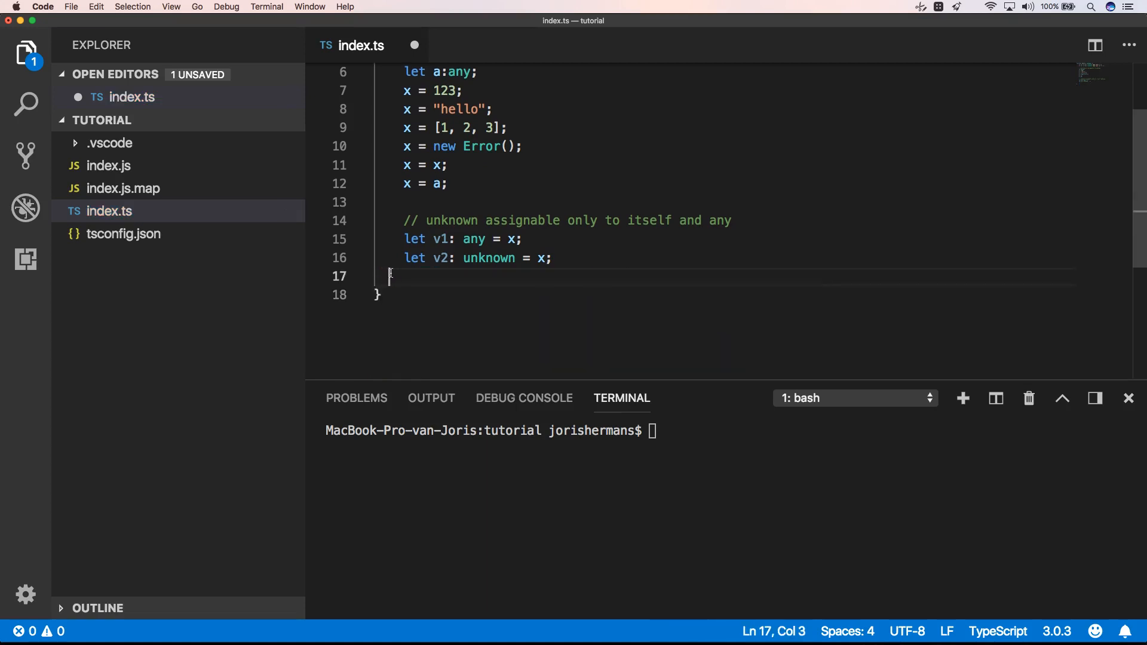